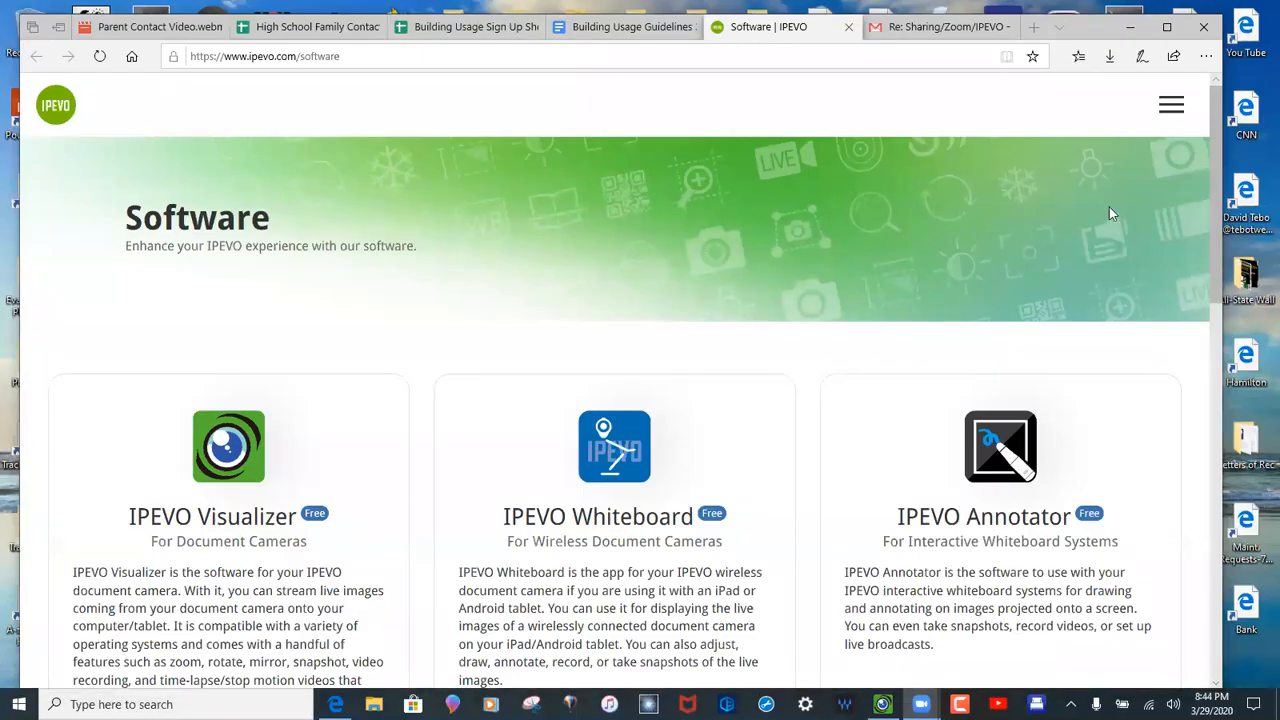
mouse_move(452, 684)
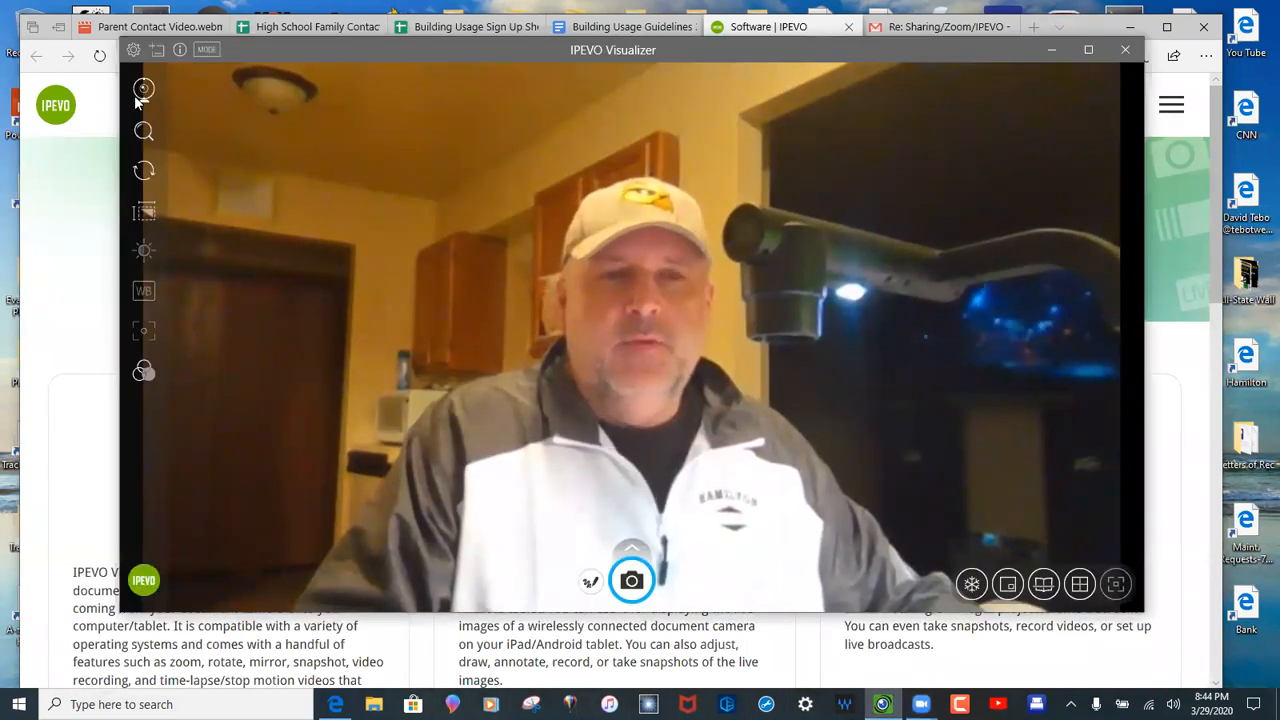
Switch the live feed to UVC Camera #2, the document camera over the printed call list
click(144, 88)
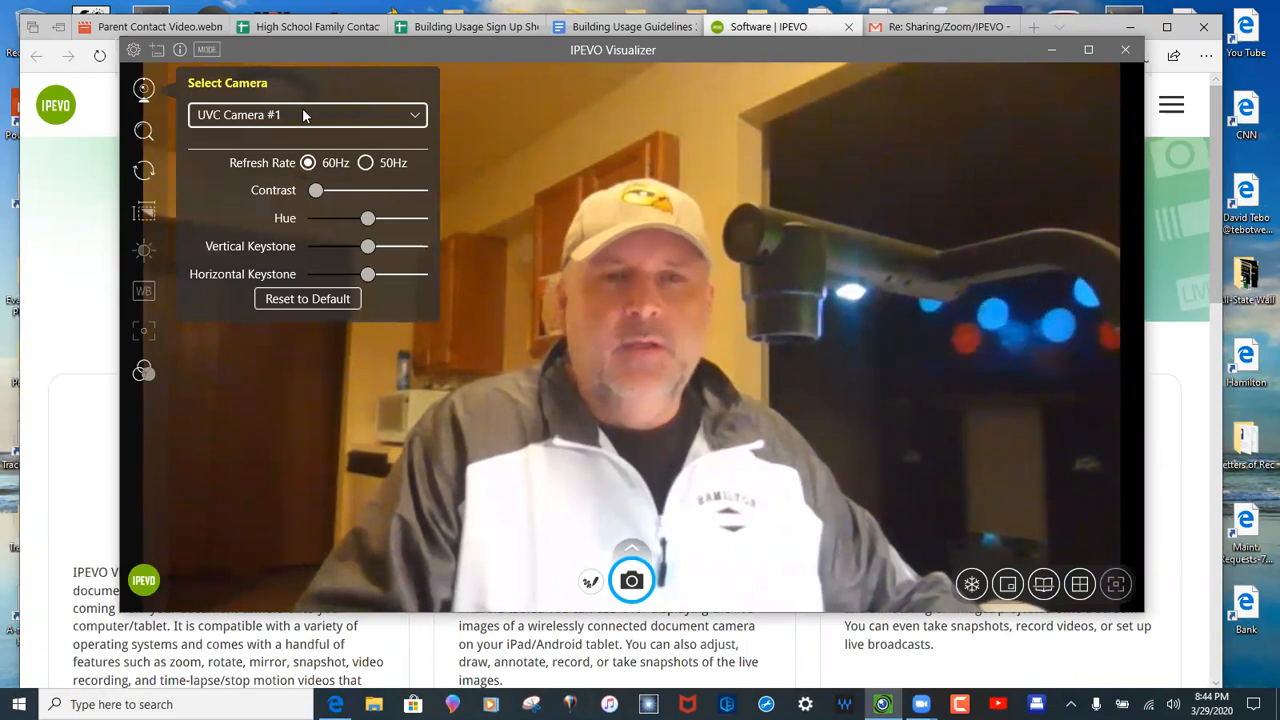
click(308, 114)
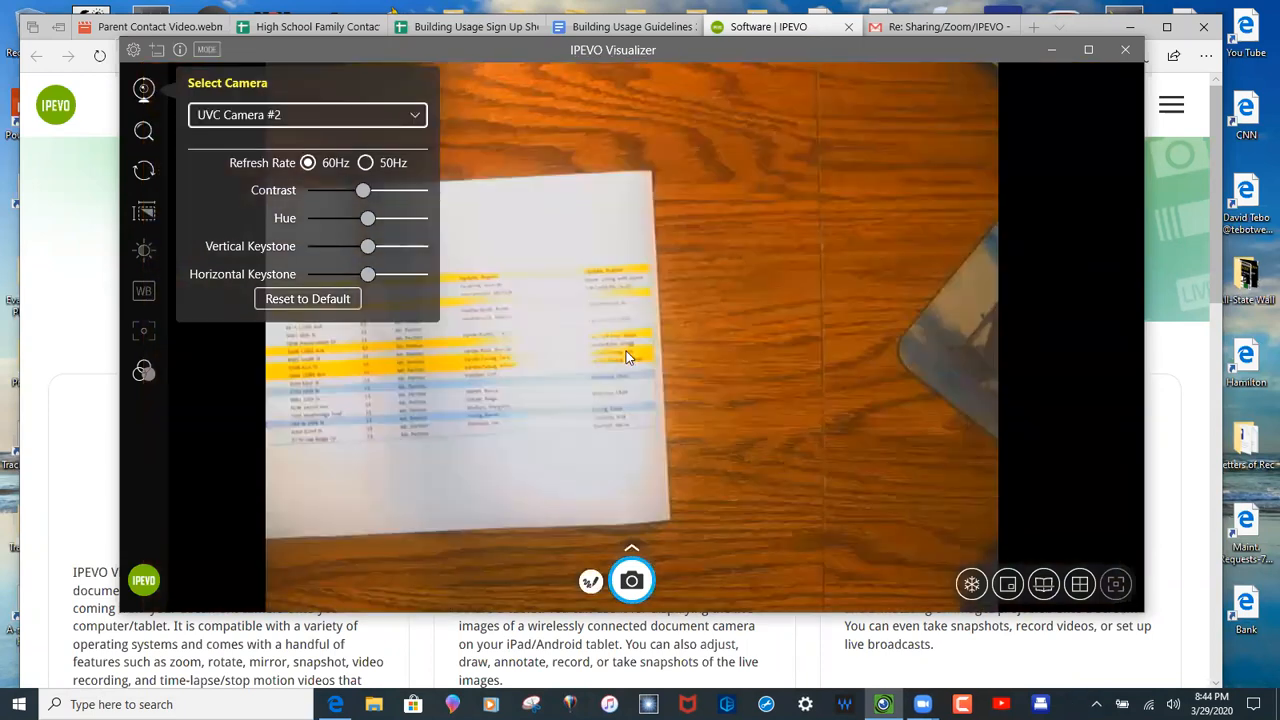
mouse_move(758, 250)
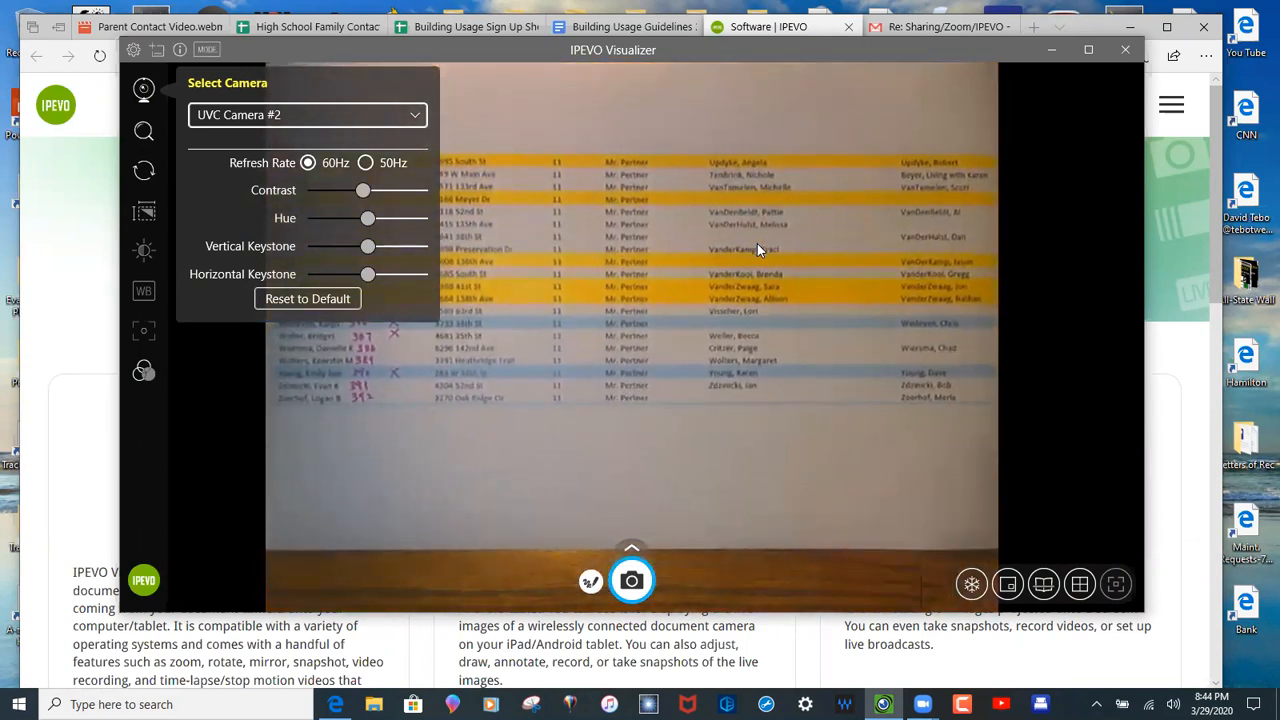
mouse_move(252, 456)
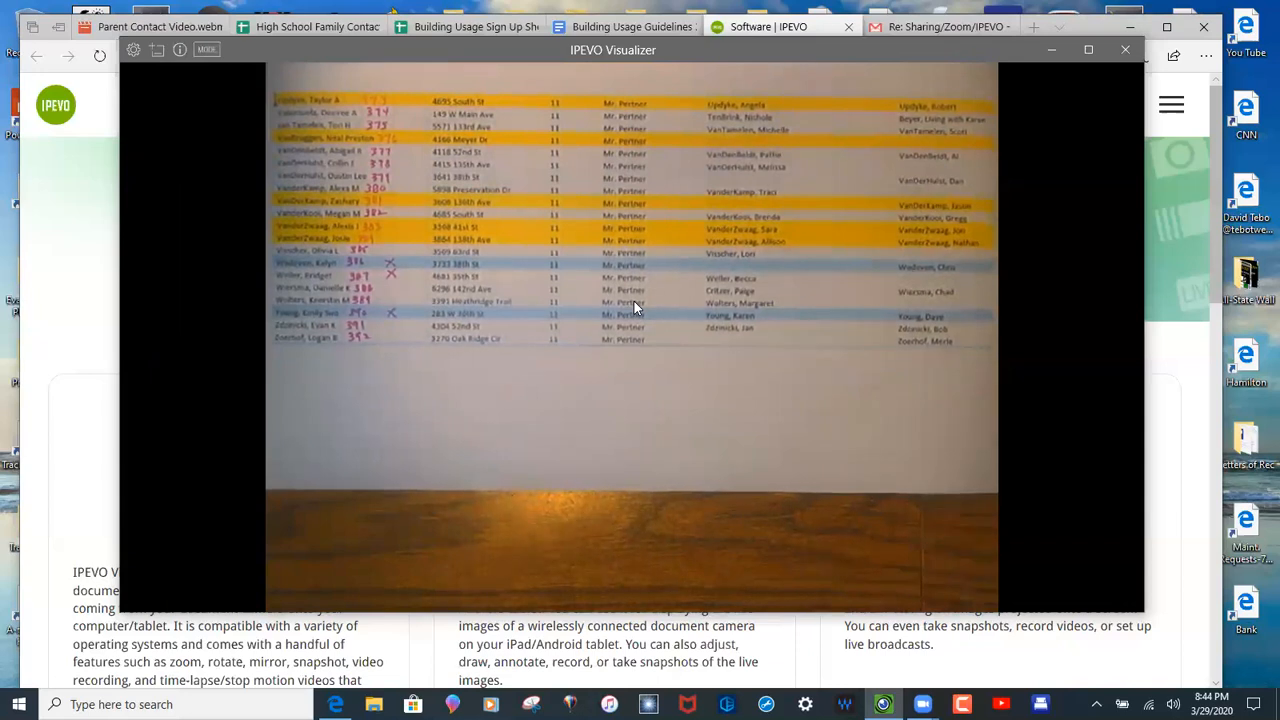
mouse_move(670, 364)
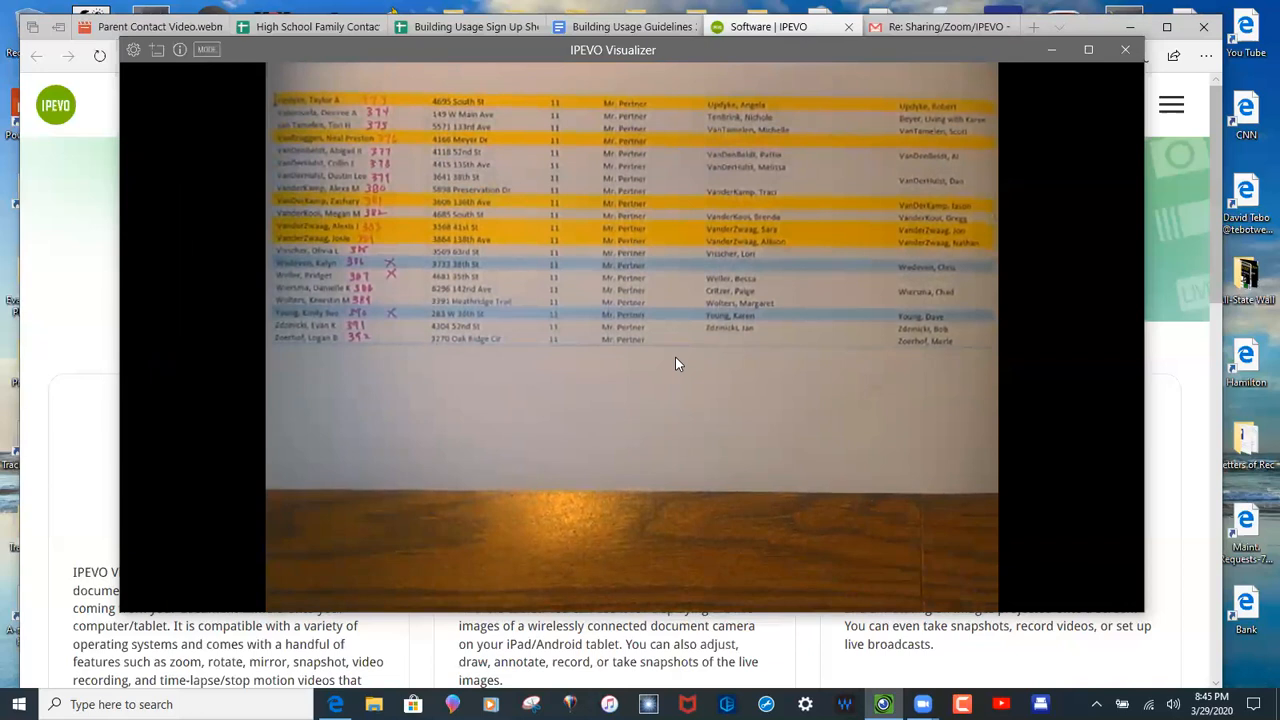
mouse_move(1056, 220)
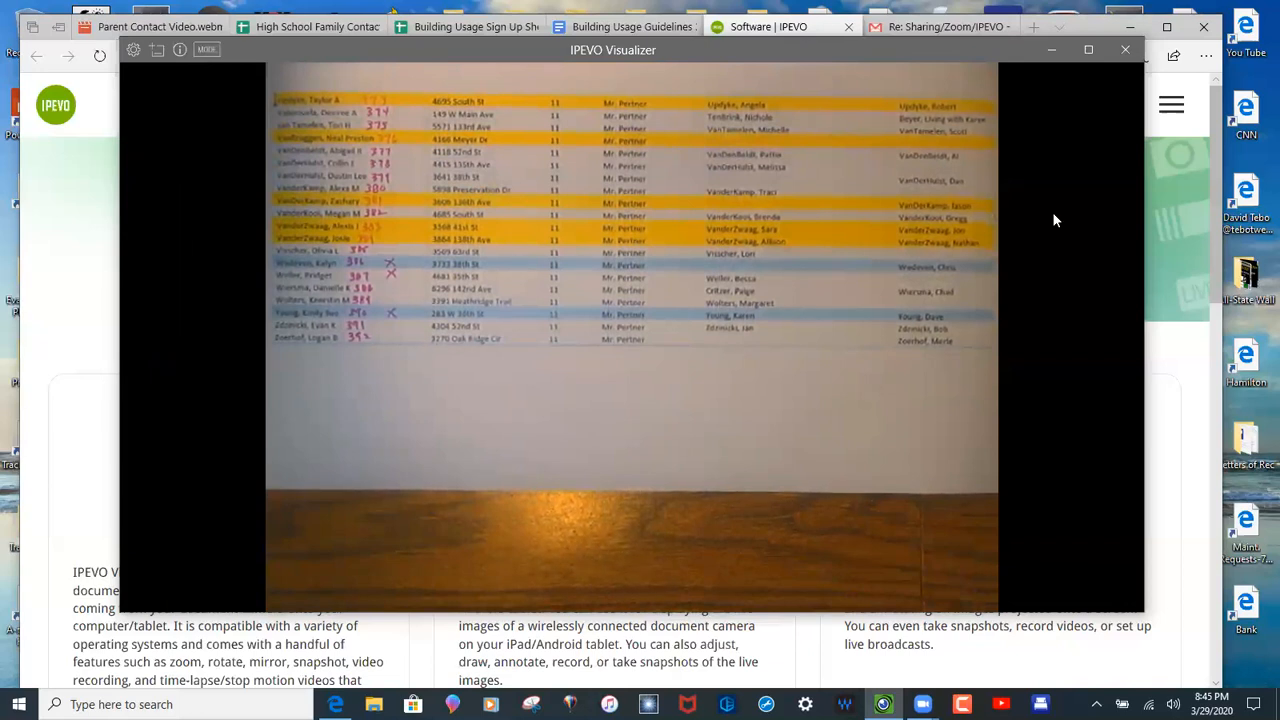
mouse_move(648, 90)
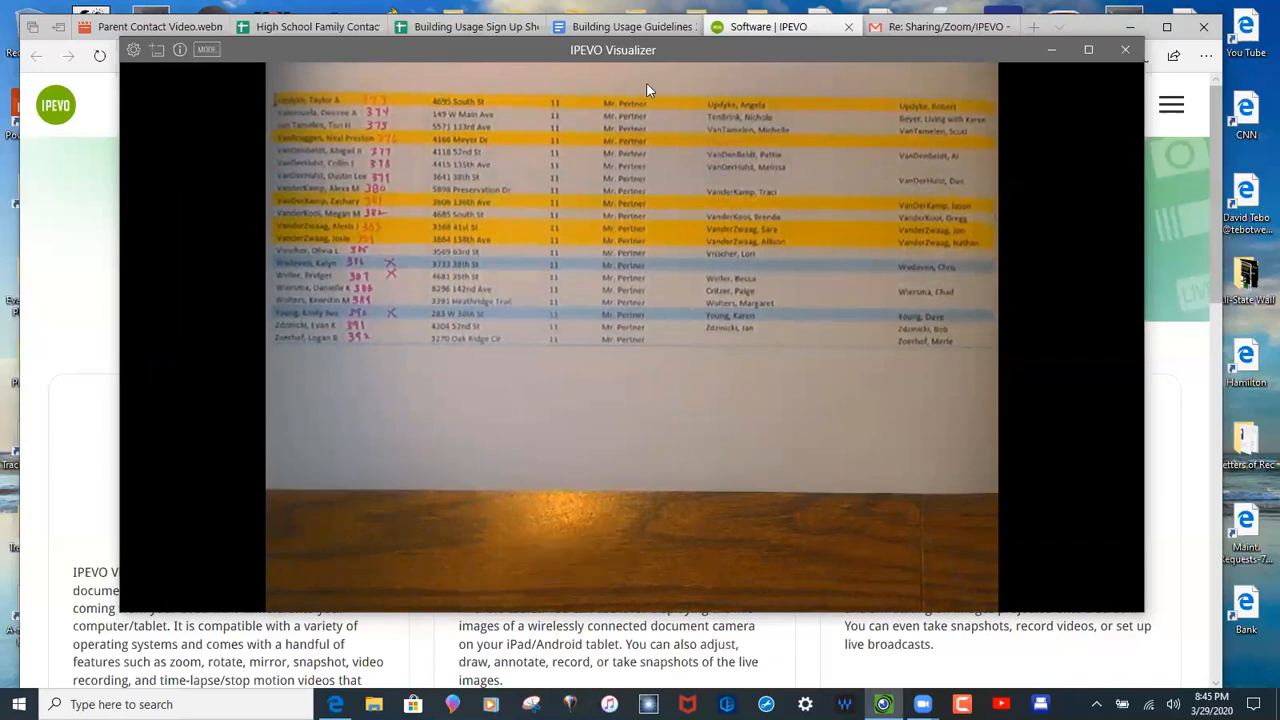
mouse_move(604, 96)
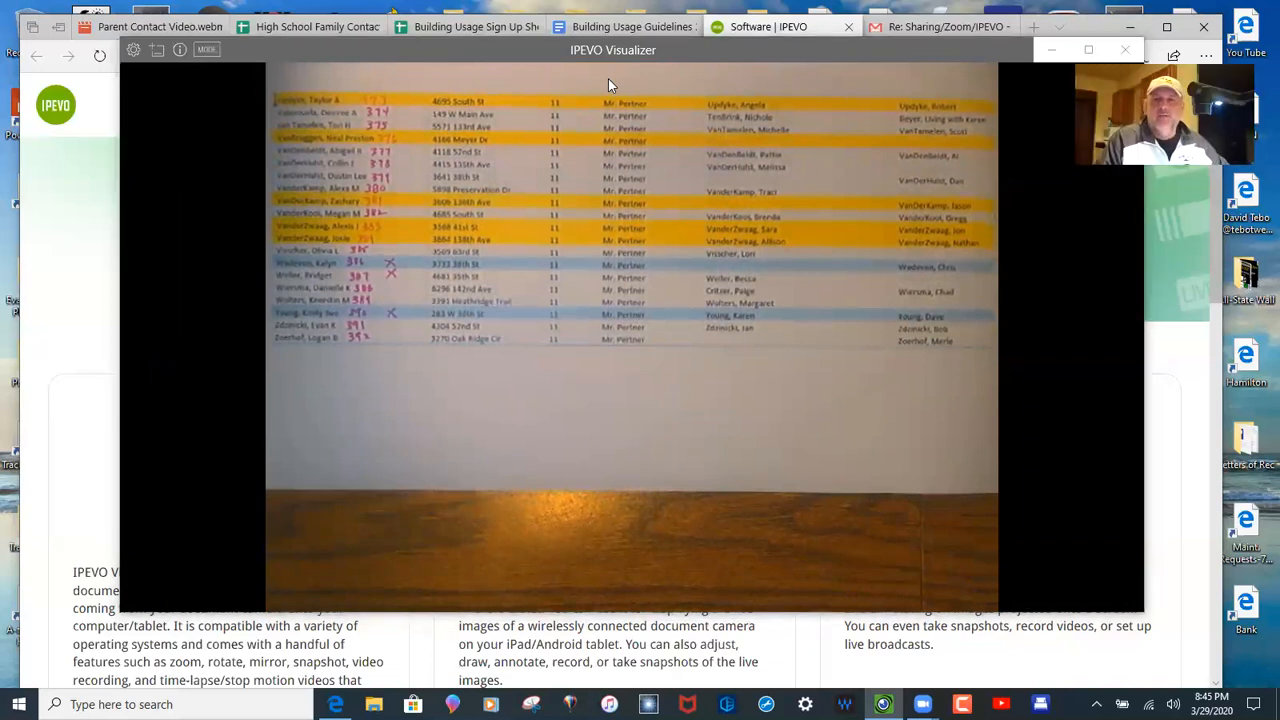
mouse_move(1116, 298)
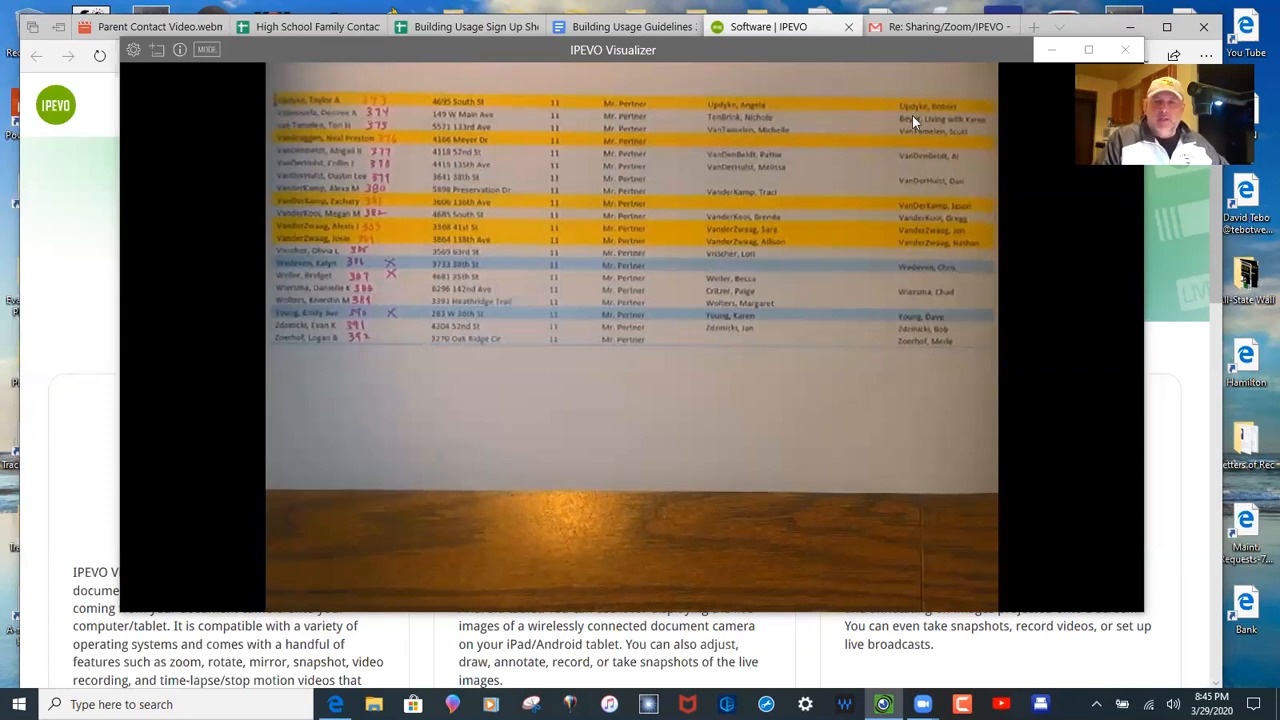
mouse_move(1134, 266)
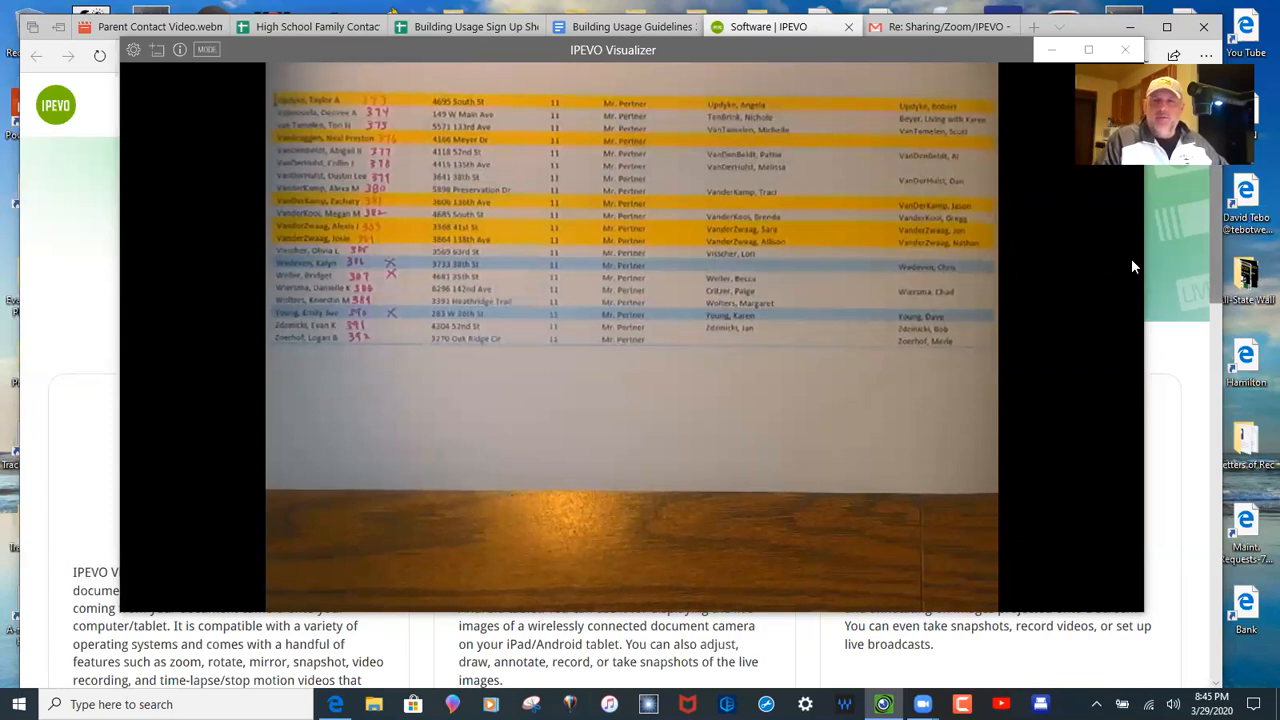
mouse_move(724, 68)
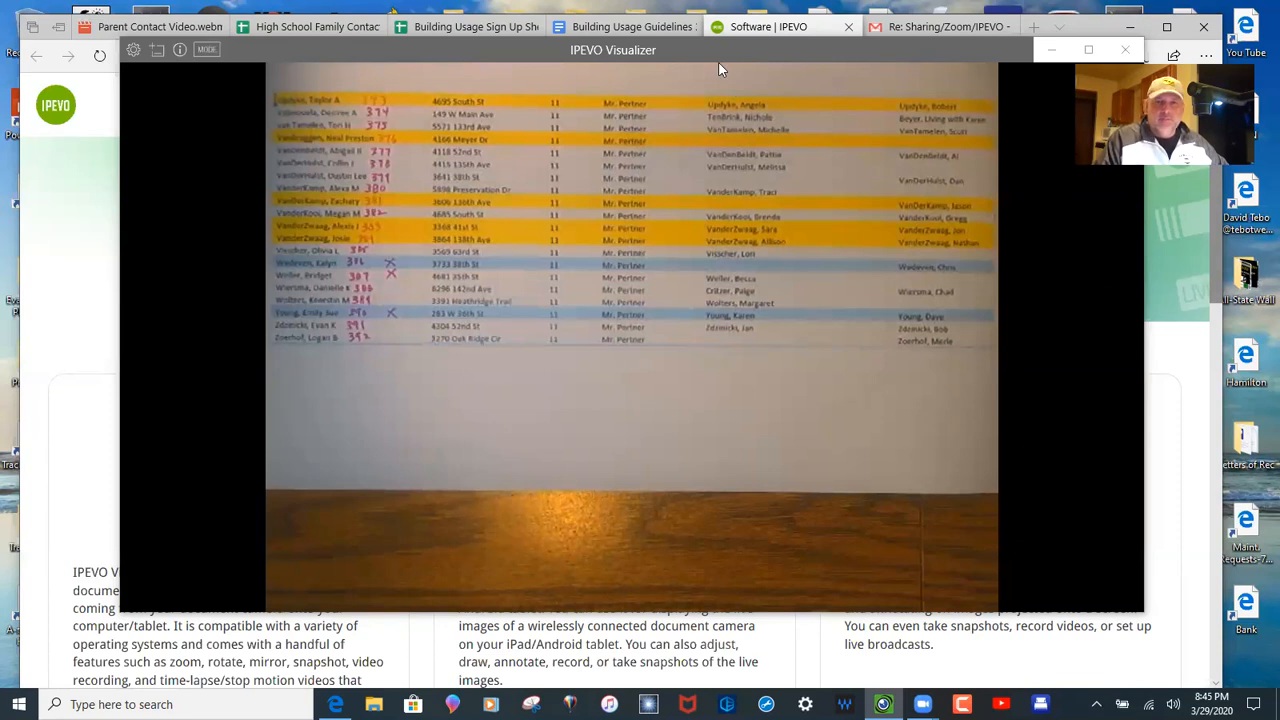
mouse_move(1084, 368)
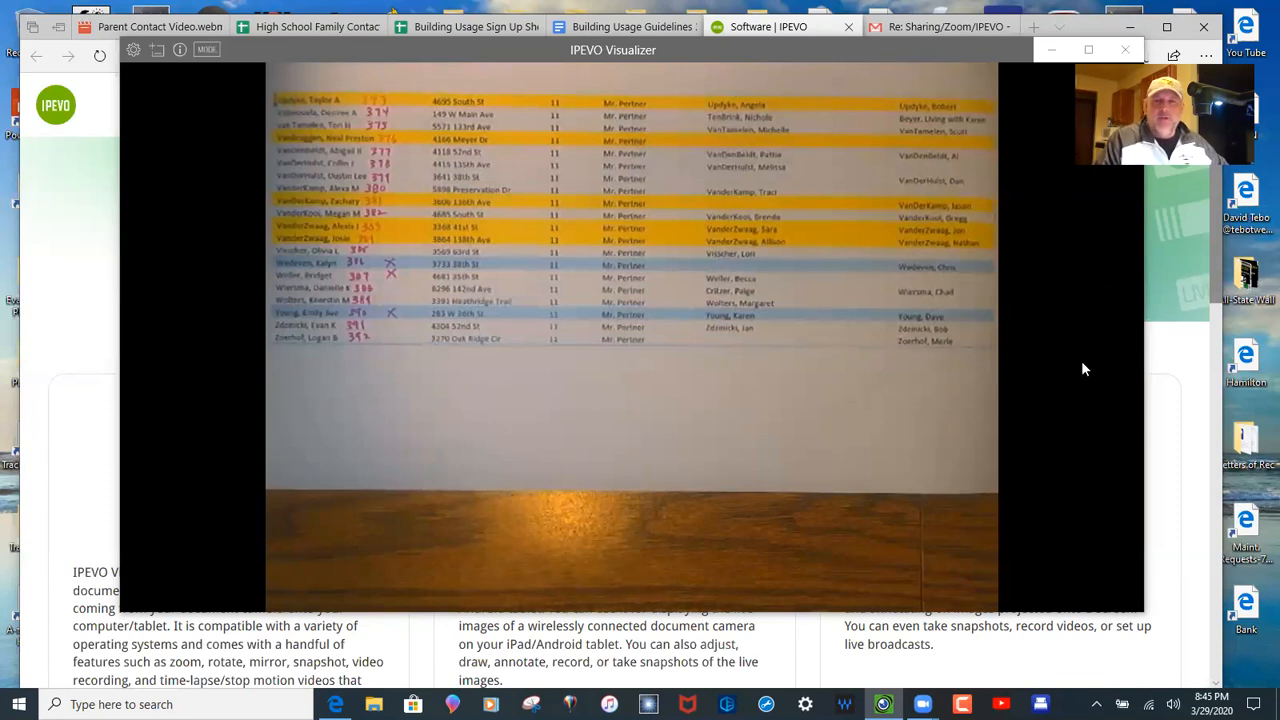
mouse_move(784, 84)
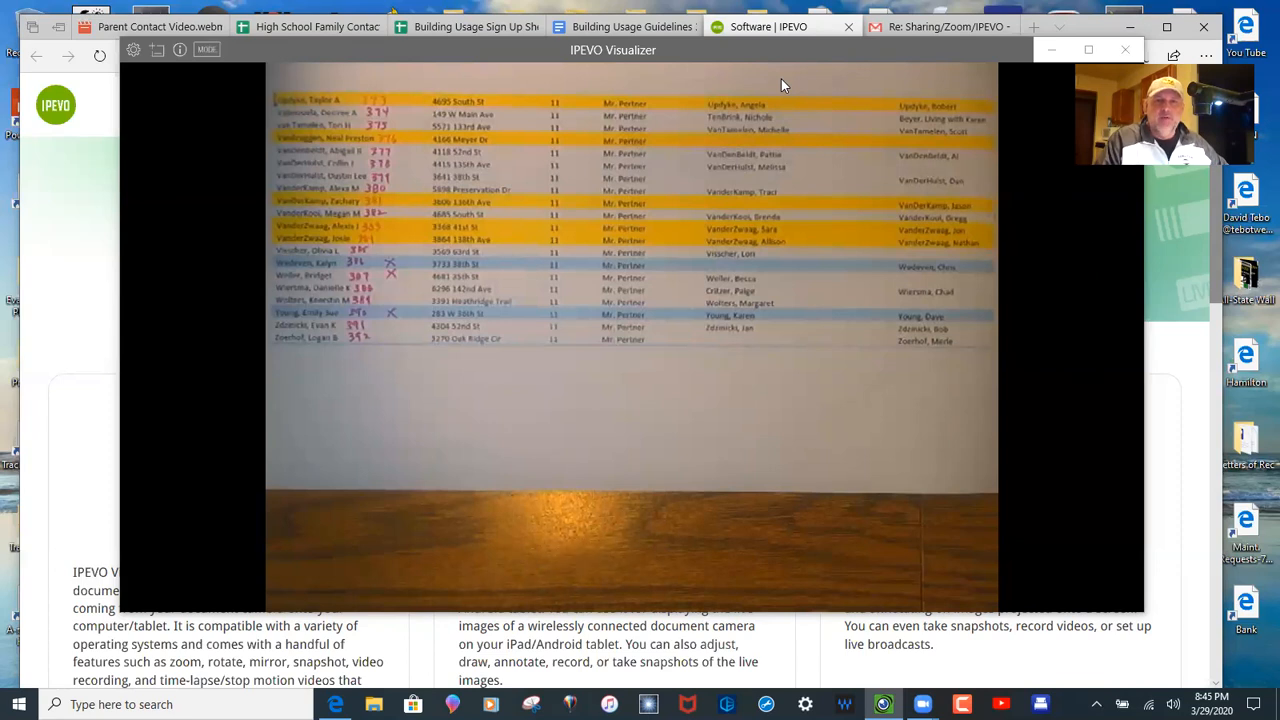
mouse_move(1104, 332)
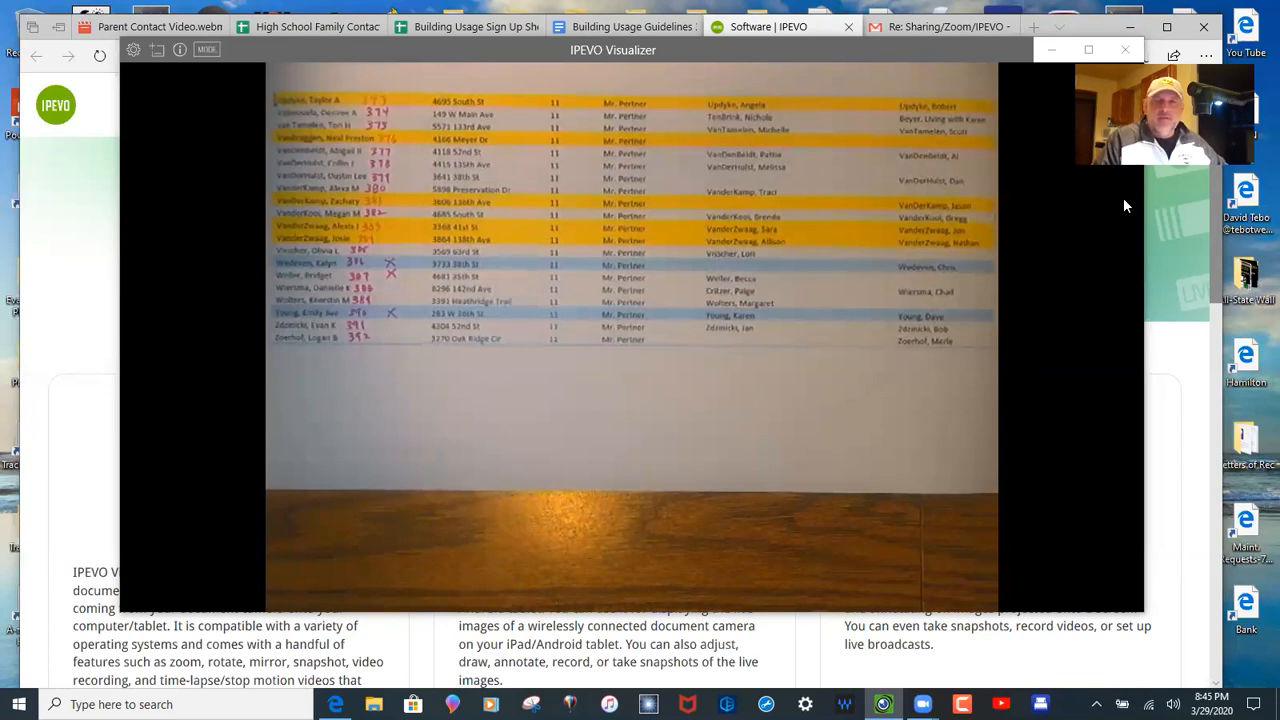
mouse_move(1044, 364)
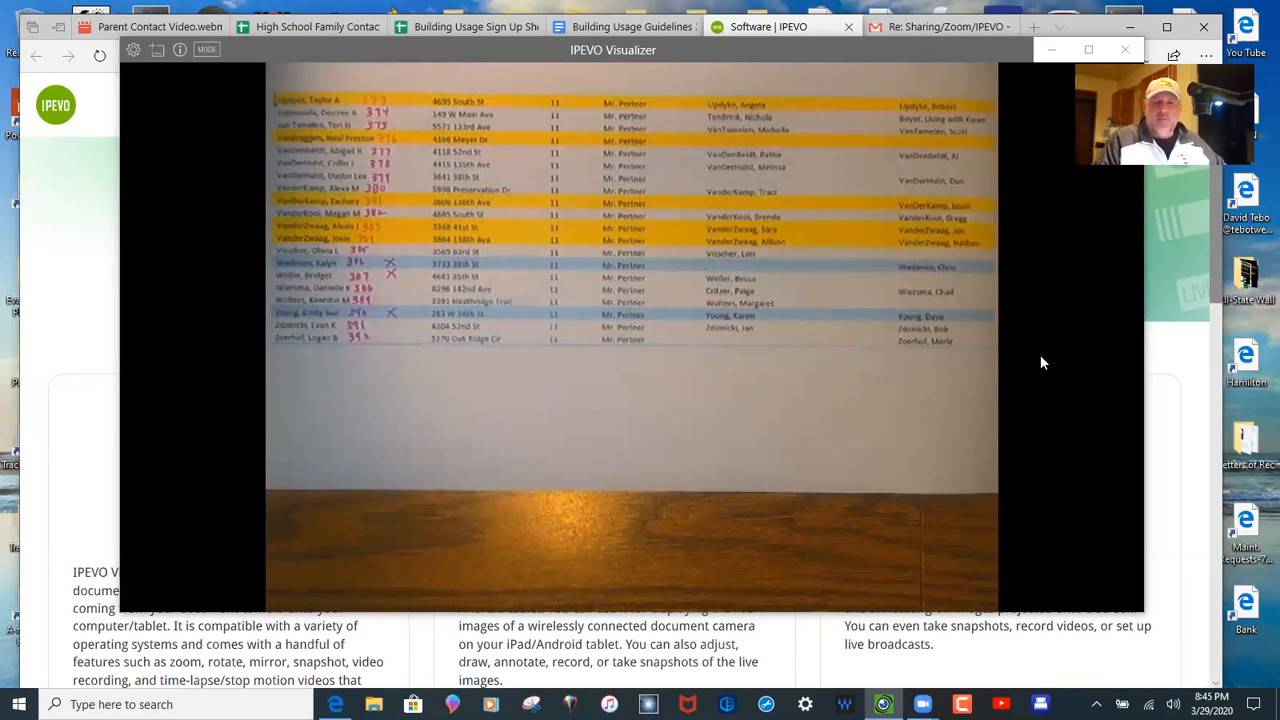
mouse_move(284, 190)
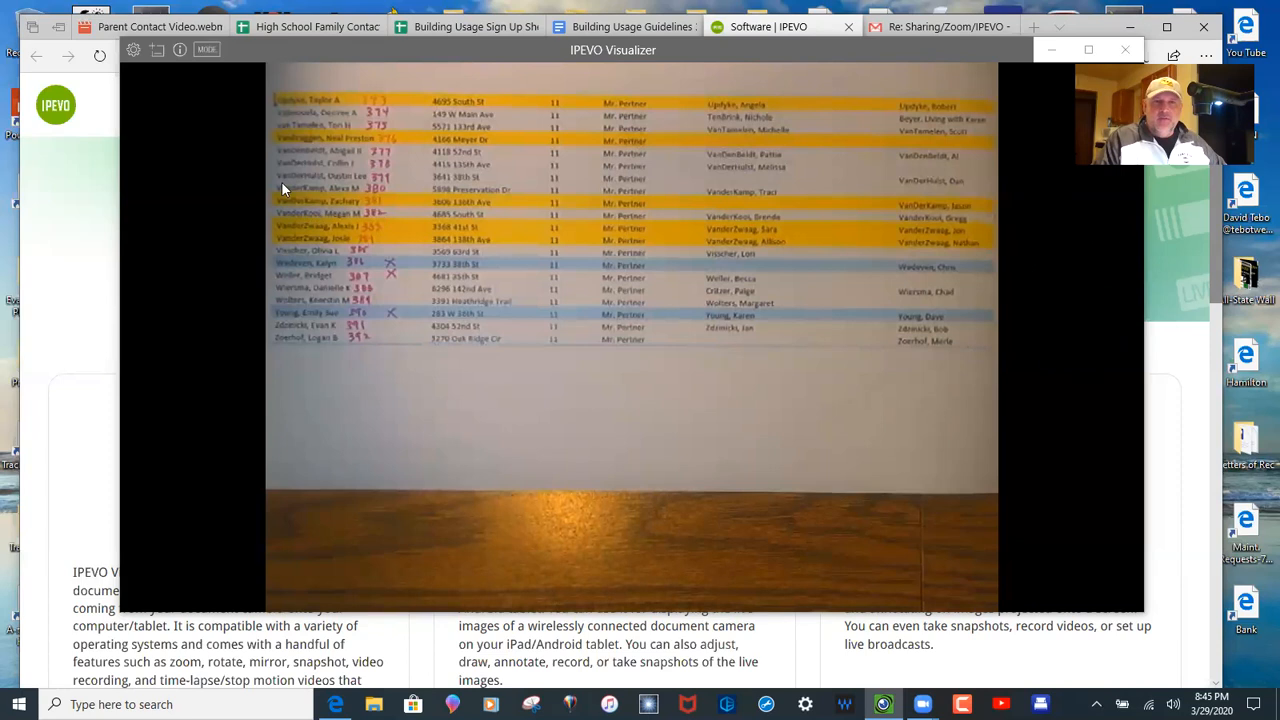
mouse_move(220, 100)
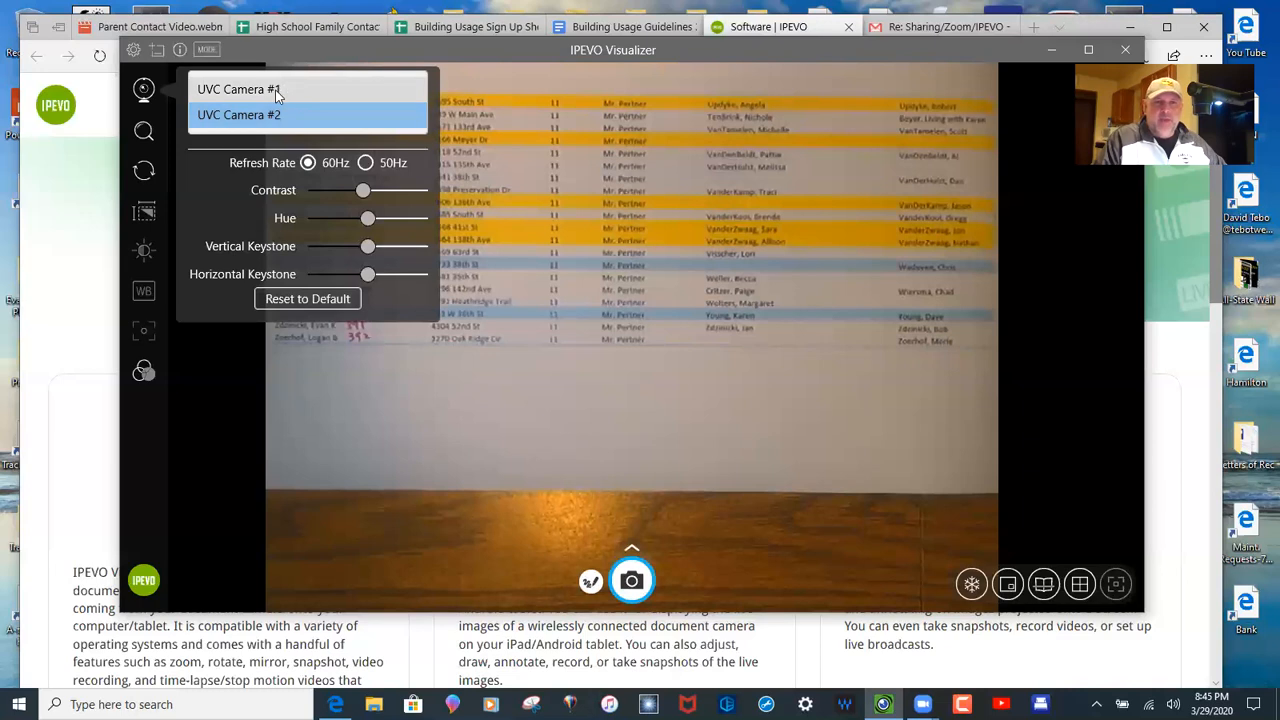
Select UVC Camera #1 as the source, then change the source to UVC Camera #2
click(238, 88)
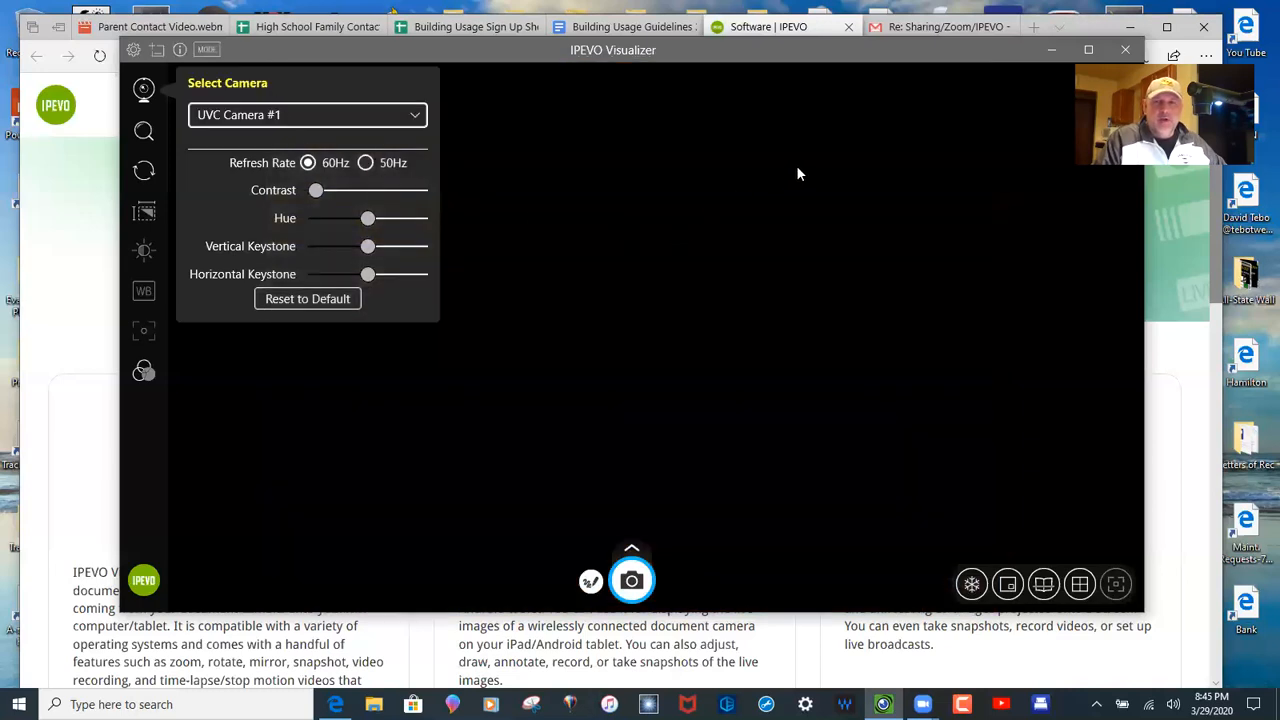
mouse_move(1060, 142)
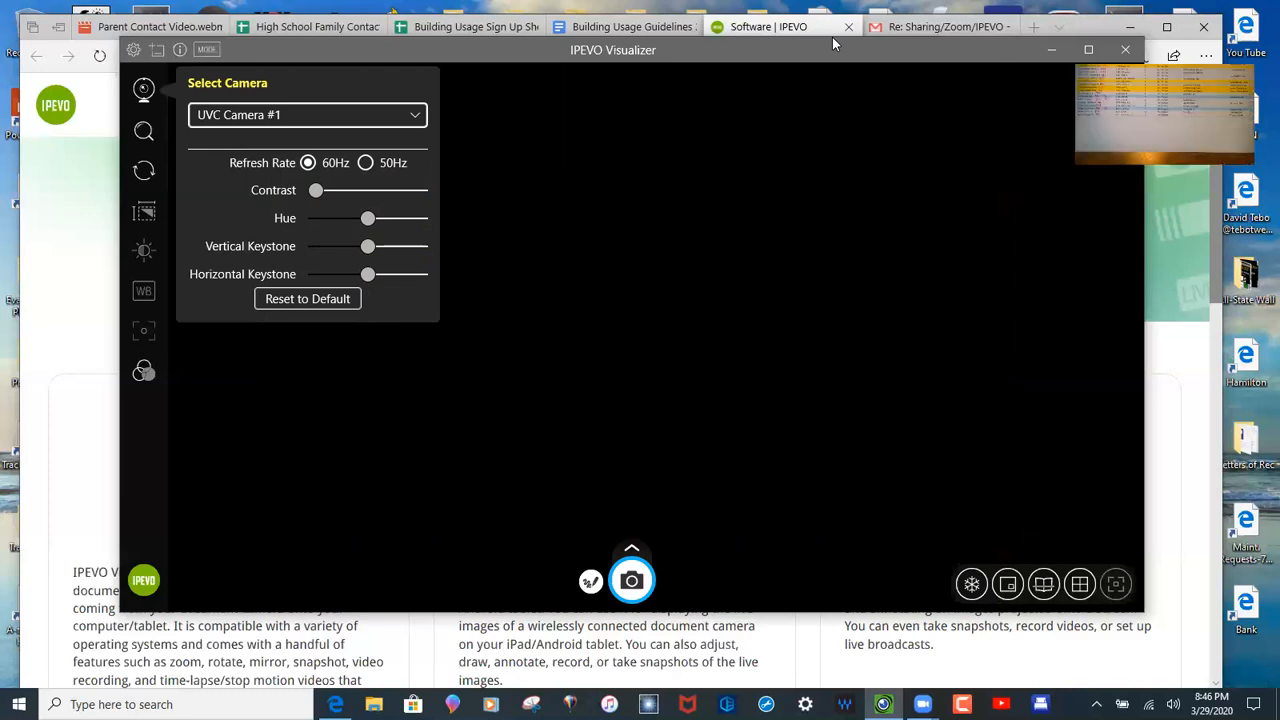
click(308, 114)
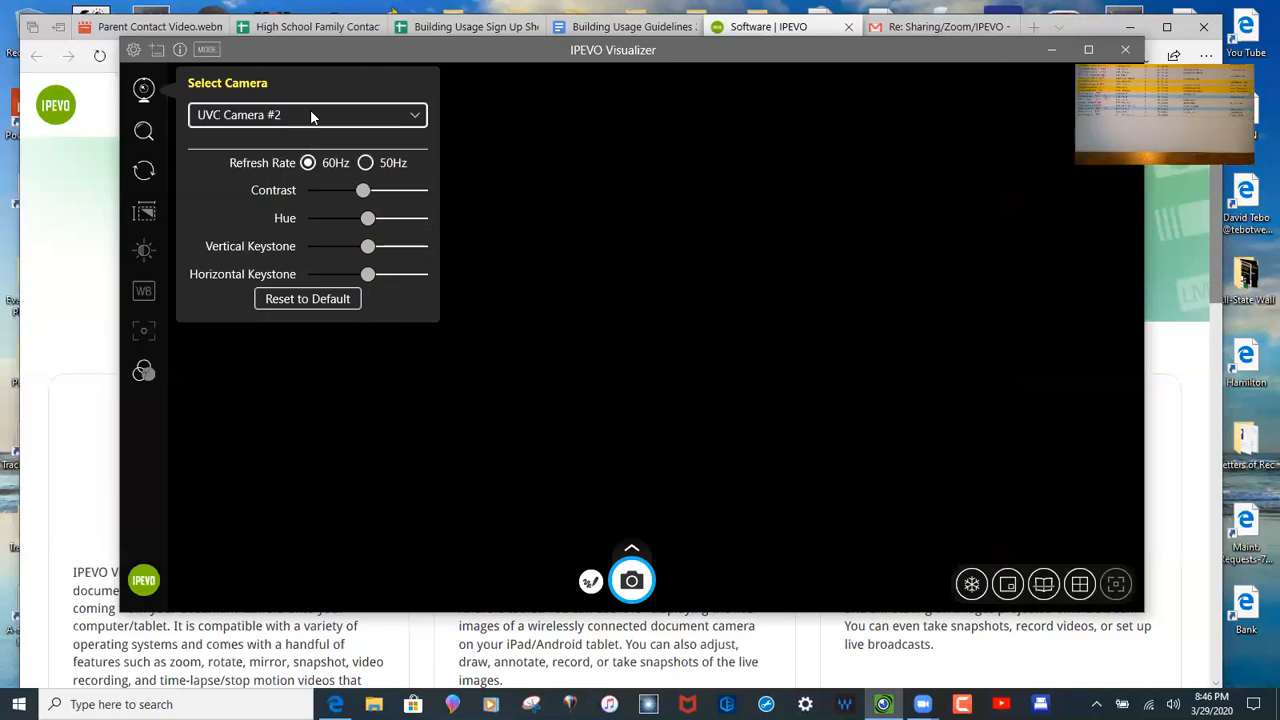
click(308, 114)
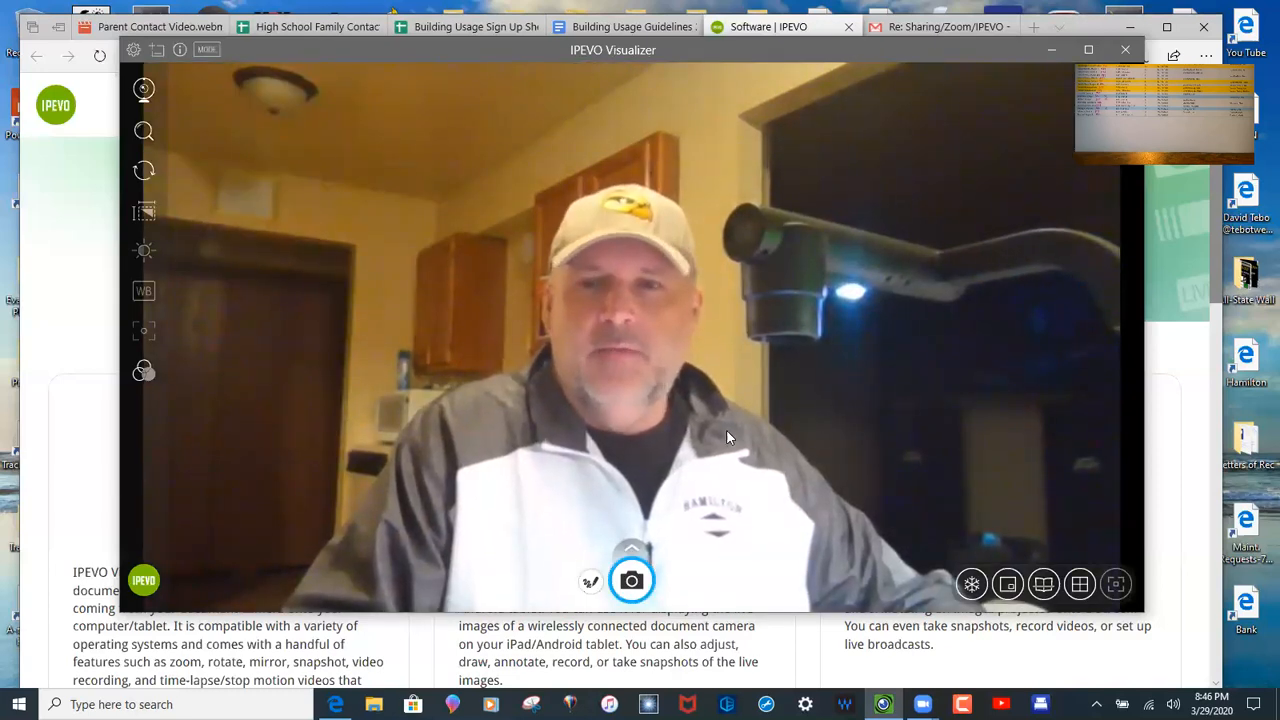
mouse_move(452, 222)
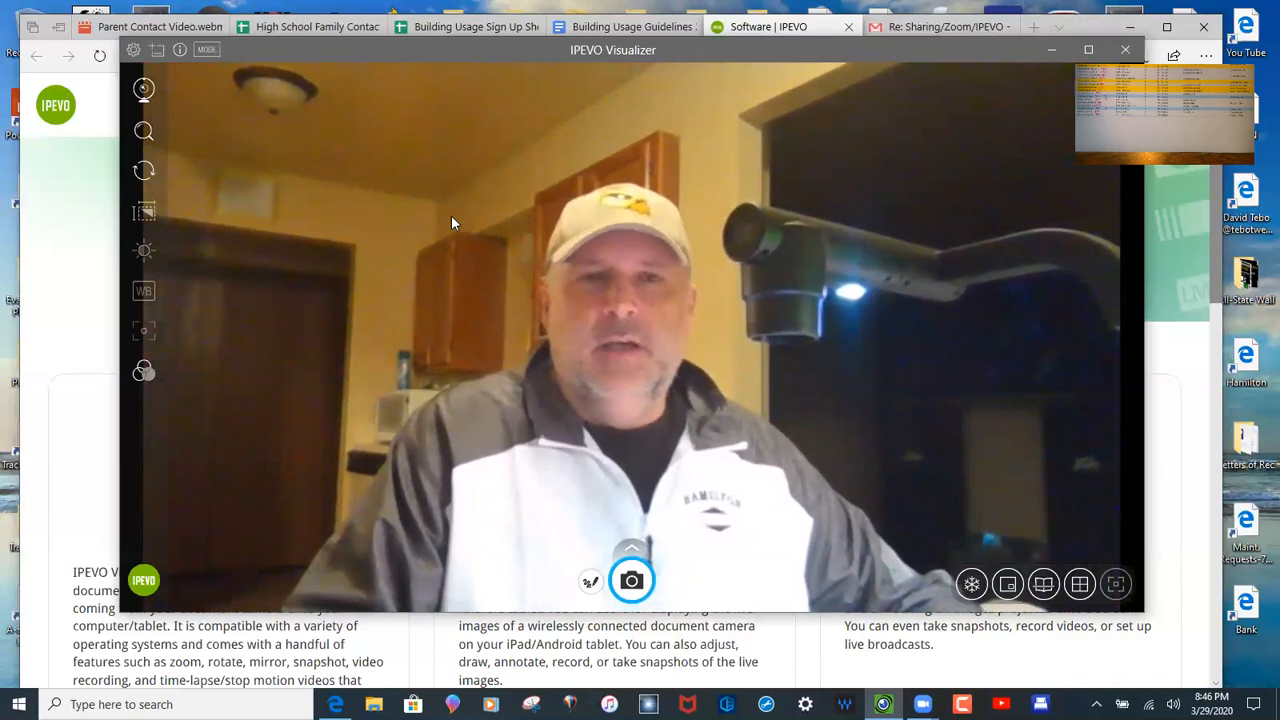
Change the source to UVC Camera #2, then return to UVC Camera #1
click(144, 90)
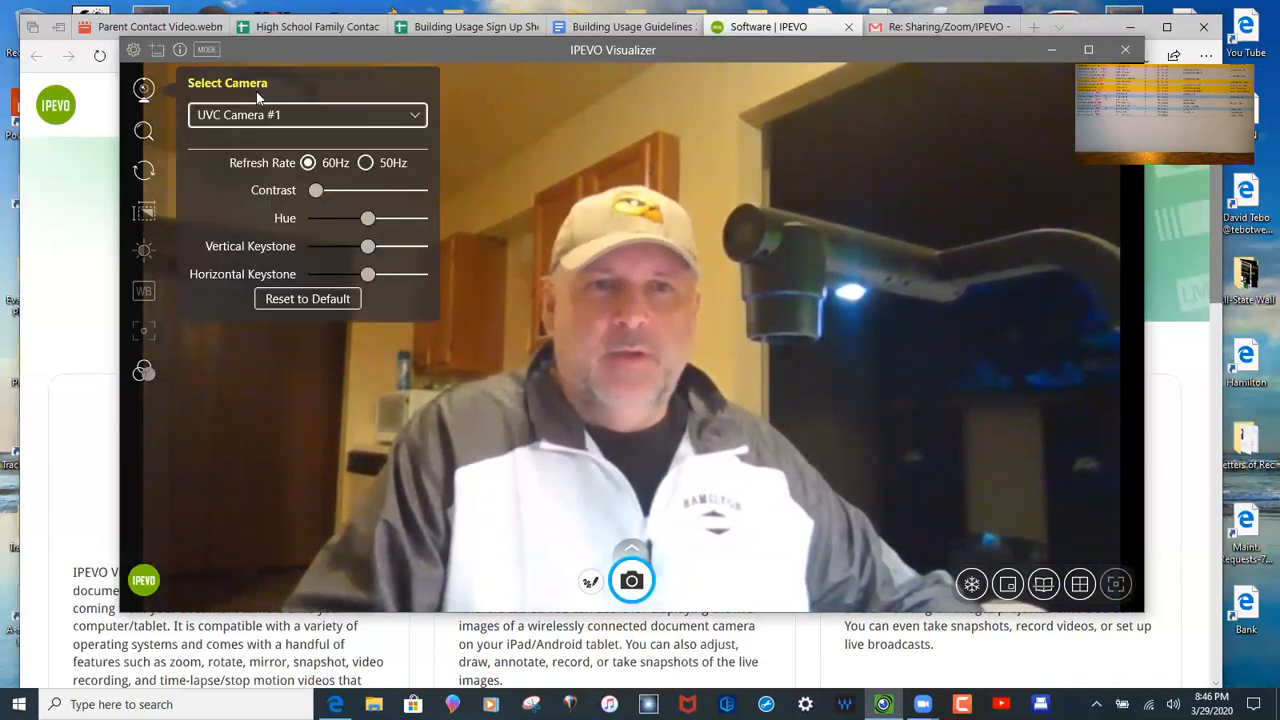
click(308, 114)
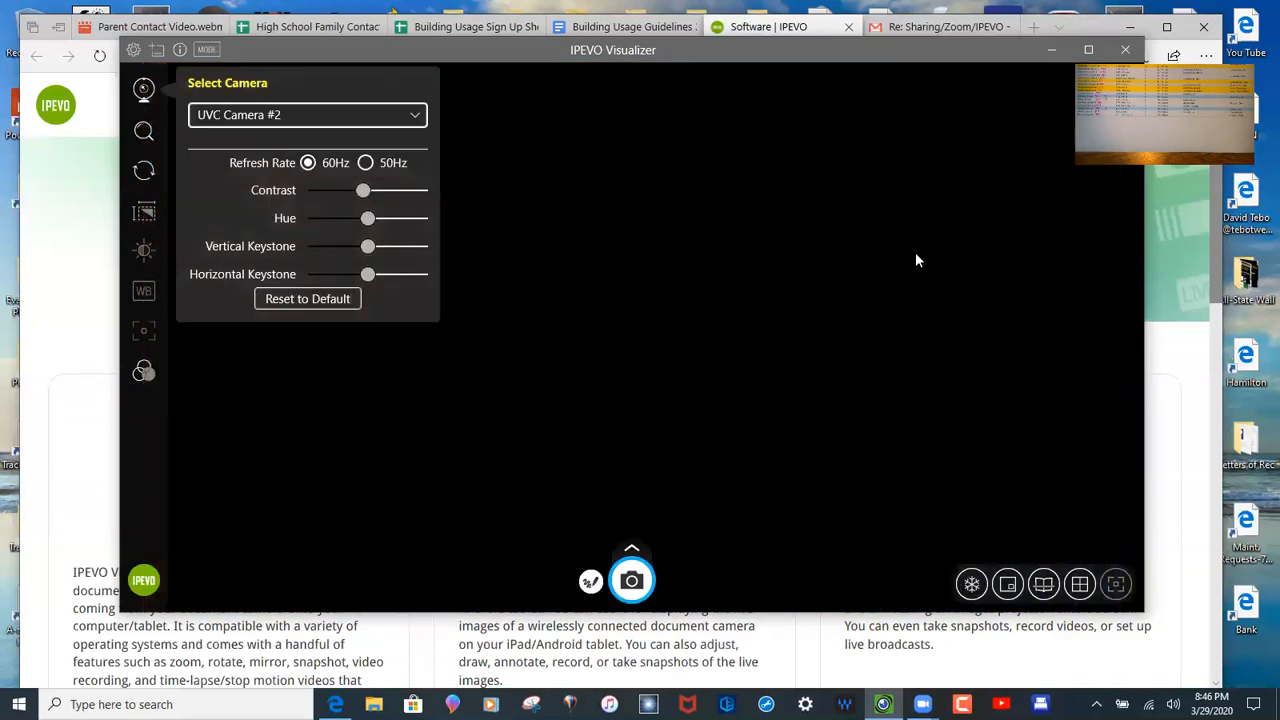
mouse_move(1072, 158)
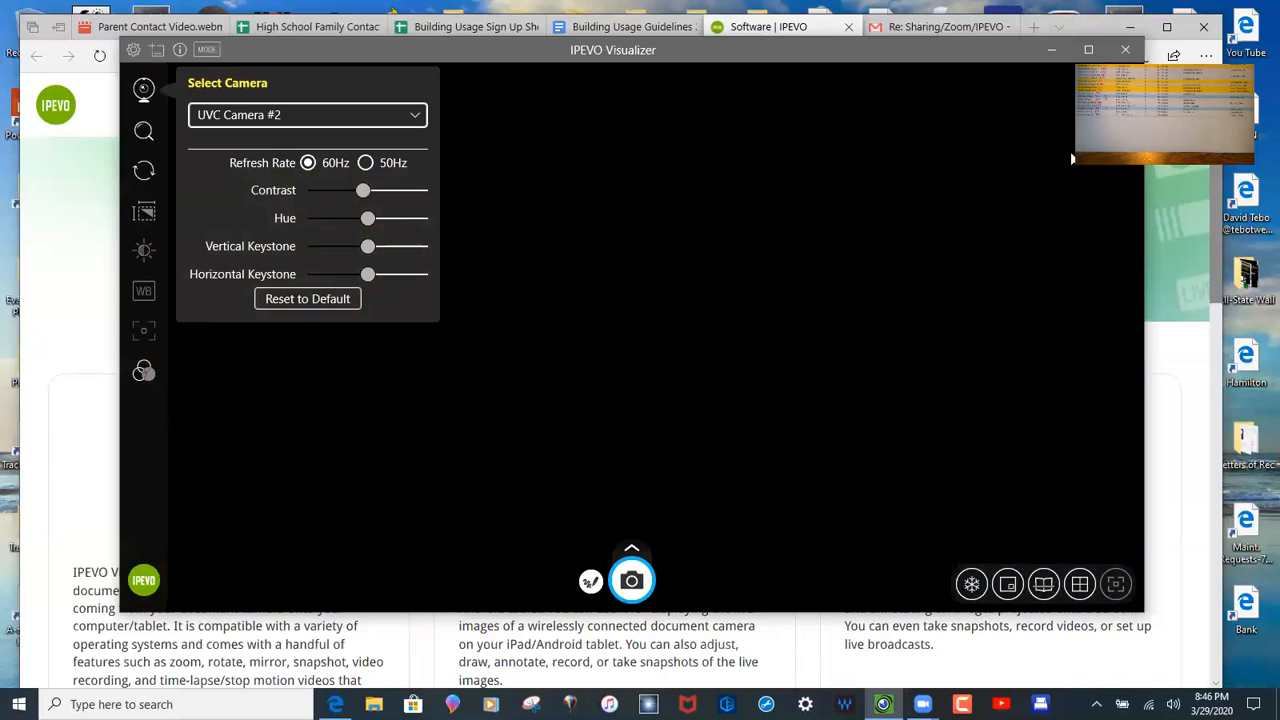
mouse_move(980, 62)
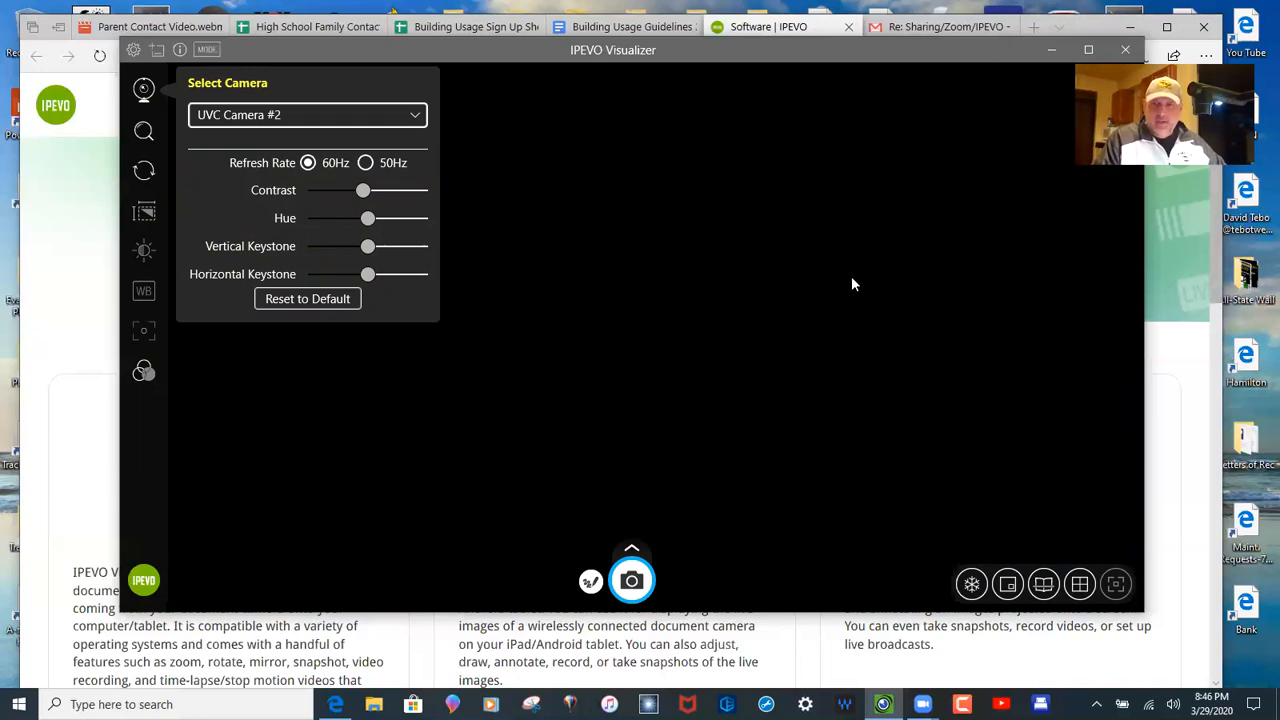
mouse_move(392, 130)
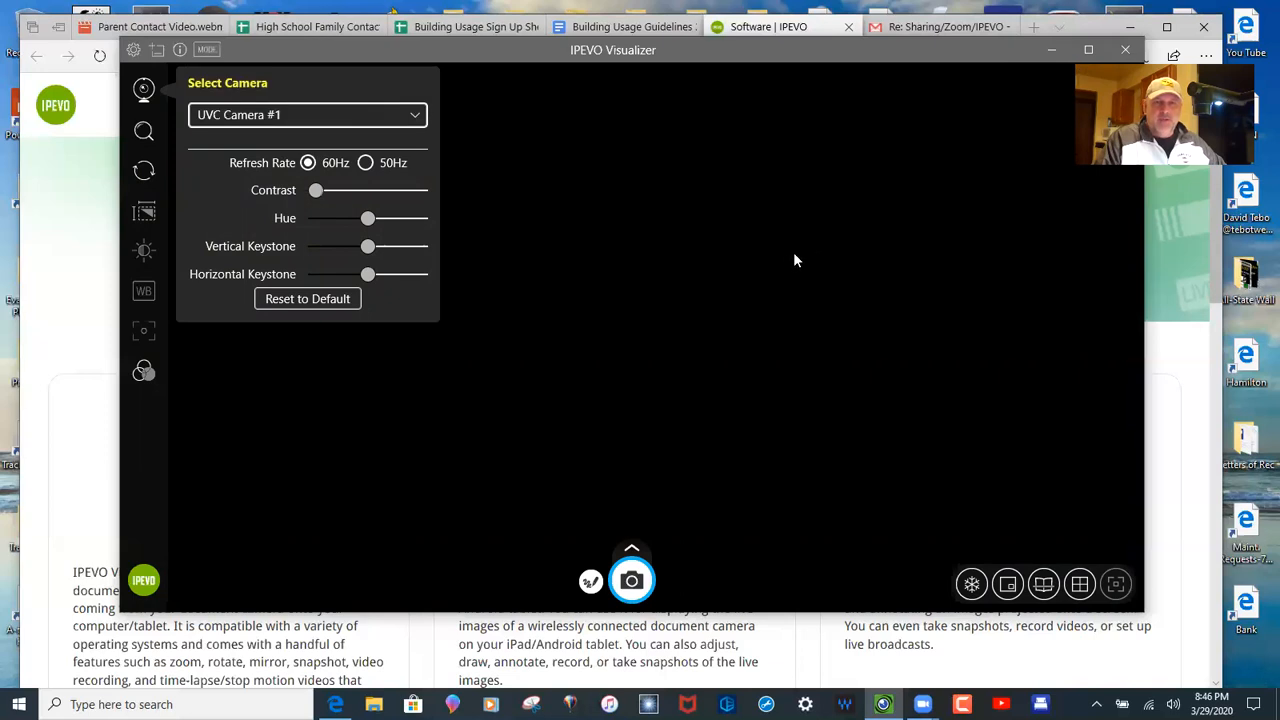
mouse_move(380, 128)
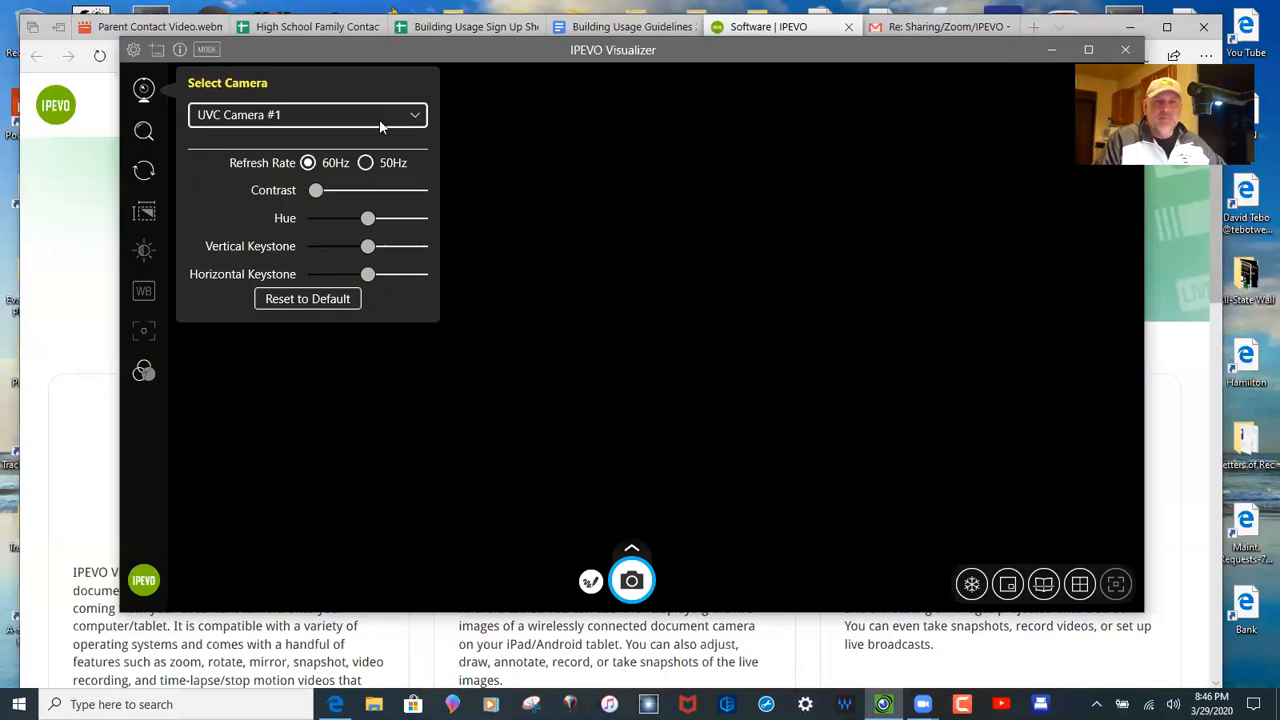
click(308, 114)
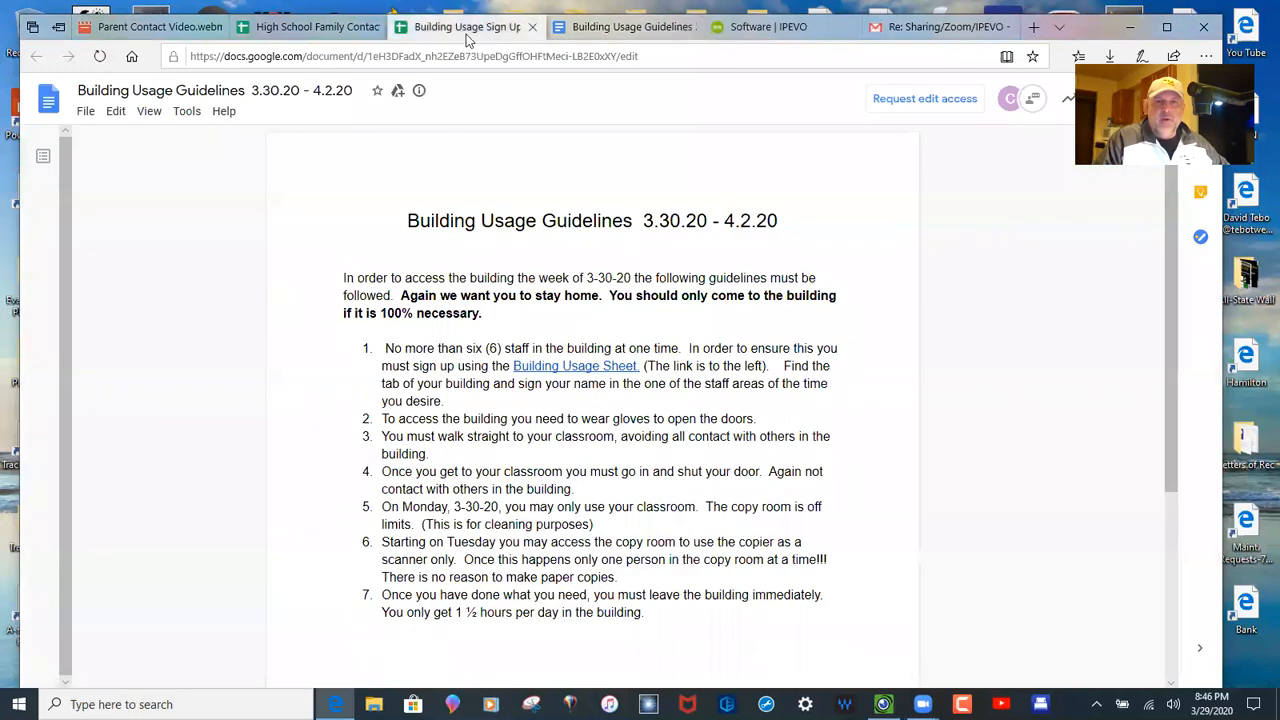
View the Building Usage Sign Up Sheet, then the Parent Contact Video.webm preview in Drive
click(466, 28)
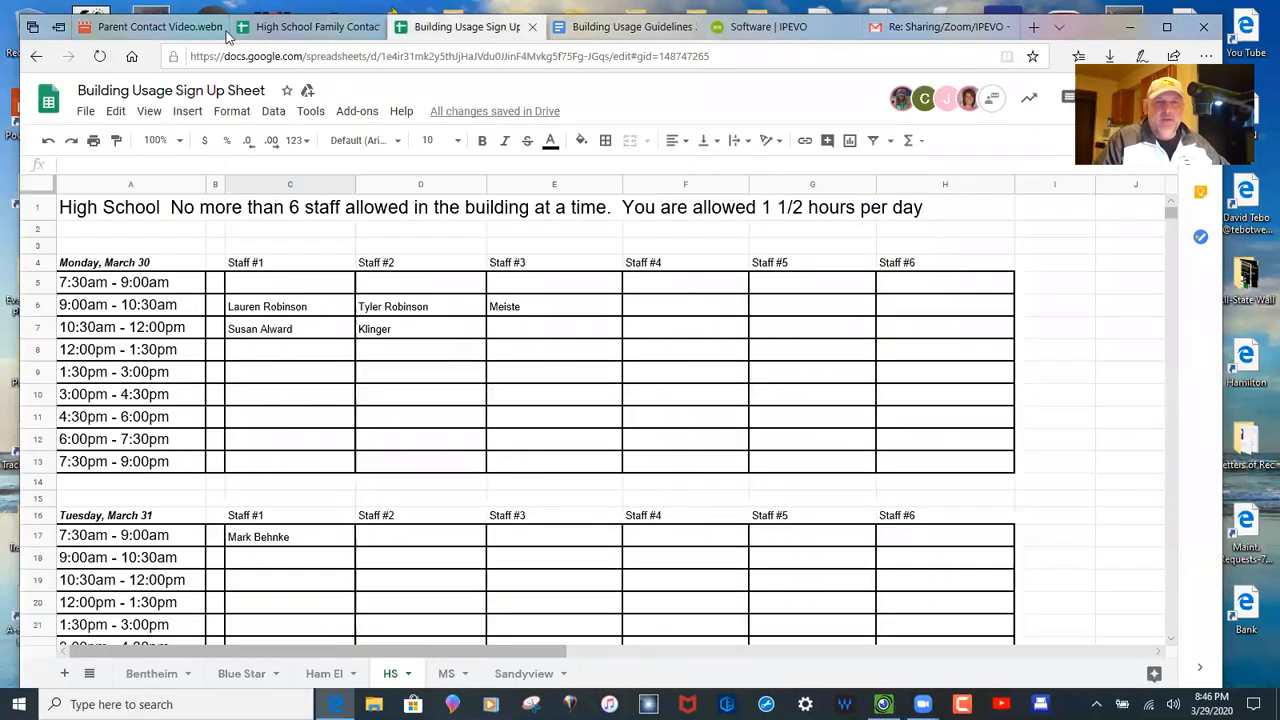
click(150, 28)
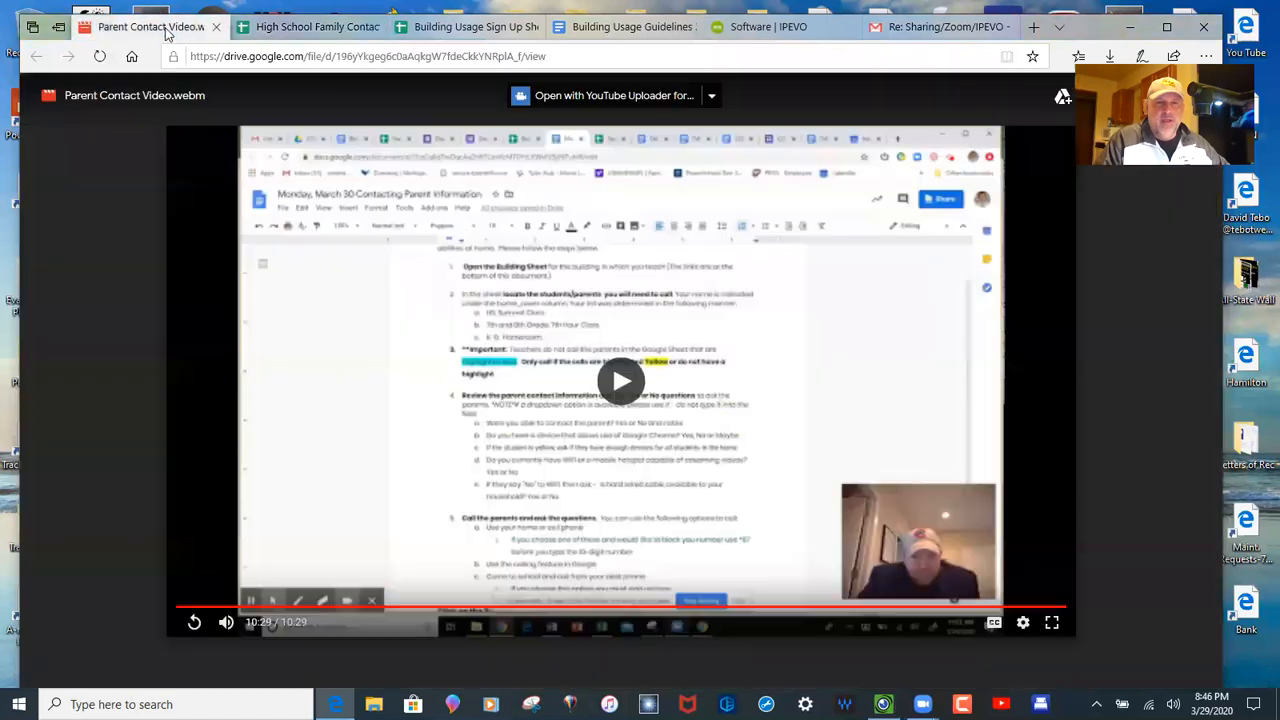